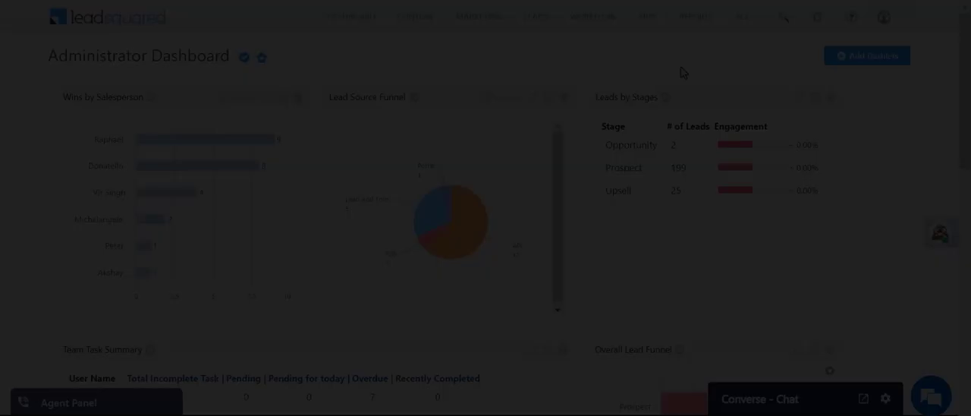
From the profile menu's Settings, reach Permission Templates and begin creating a new template.
{"action": "left_click", "coordinate": [884, 17]}
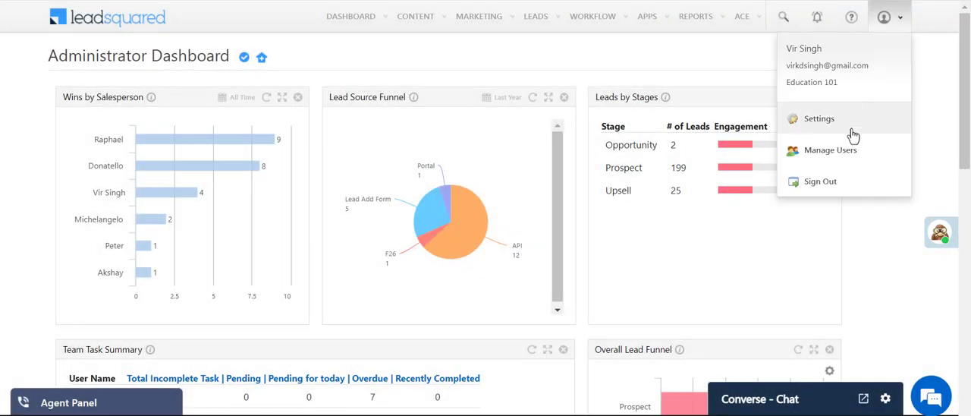
{"action": "left_click", "coordinate": [819, 119]}
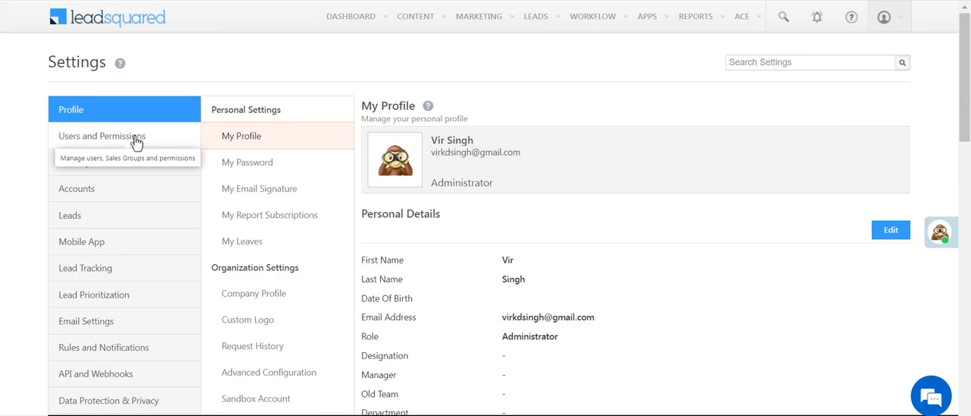
{"action": "left_click", "coordinate": [101, 135]}
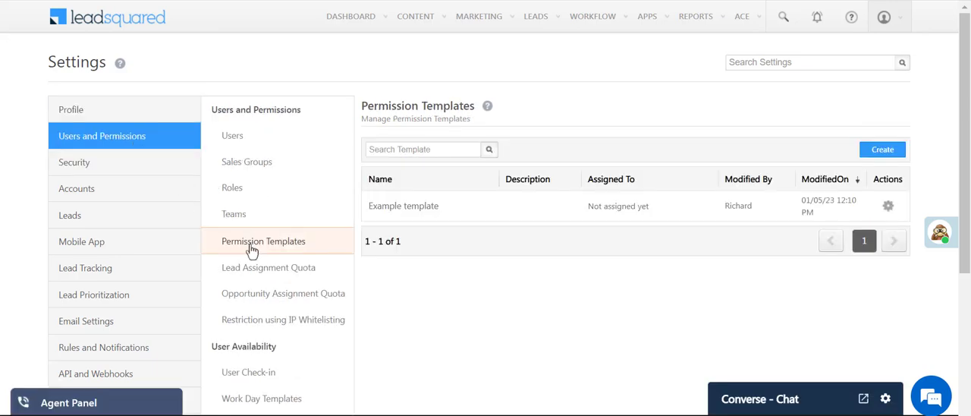
{"action": "left_click", "coordinate": [882, 149]}
{"action": "type", "text": "PII Masking"}
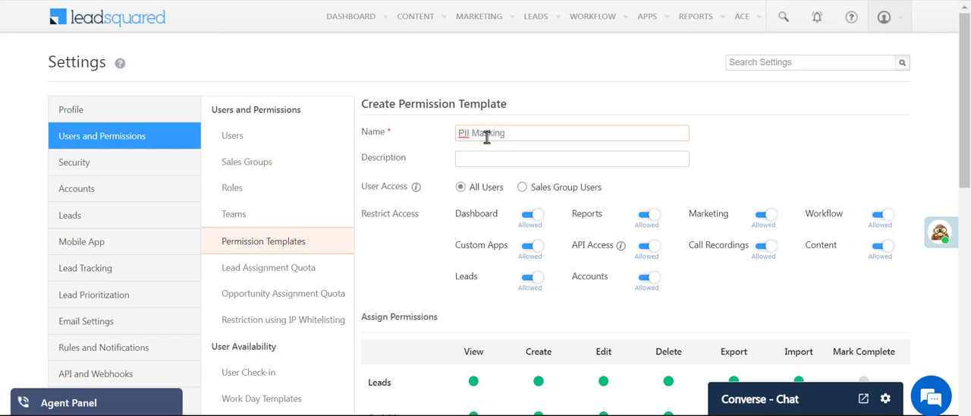
Make Leads viewing partially allowed and bring up the lead field view-permission configuration.
{"action": "scroll", "scroll_direction": "down", "scroll_amount": 3}
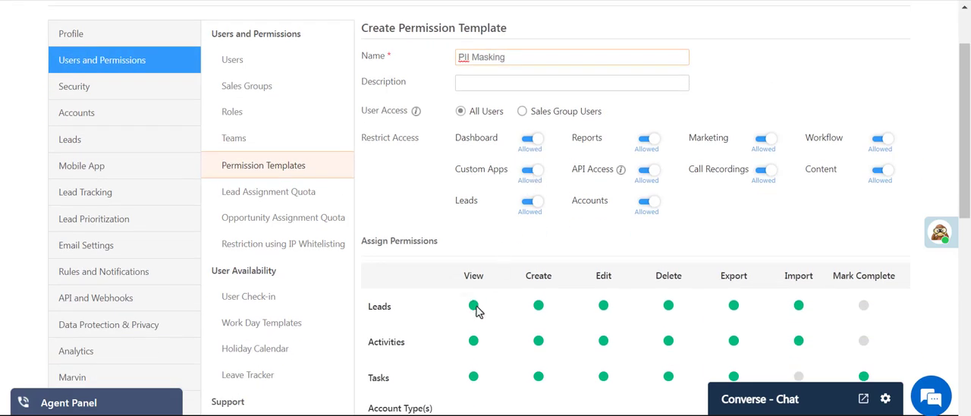
{"action": "left_click", "coordinate": [473, 303]}
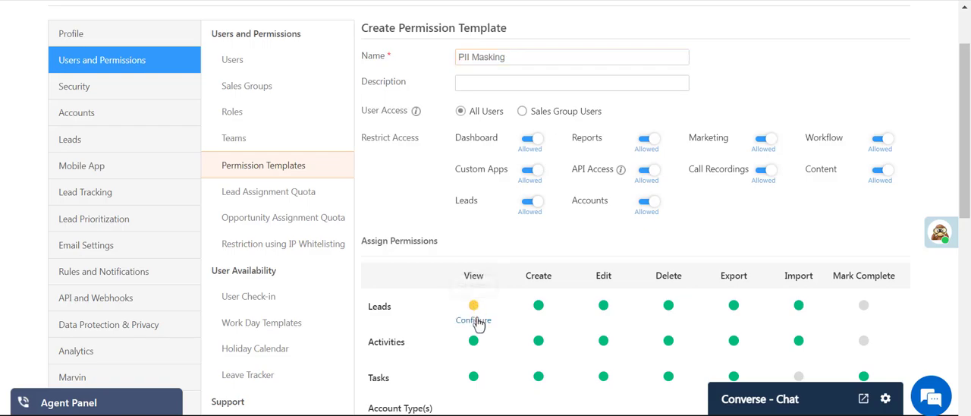
{"action": "left_click", "coordinate": [474, 320]}
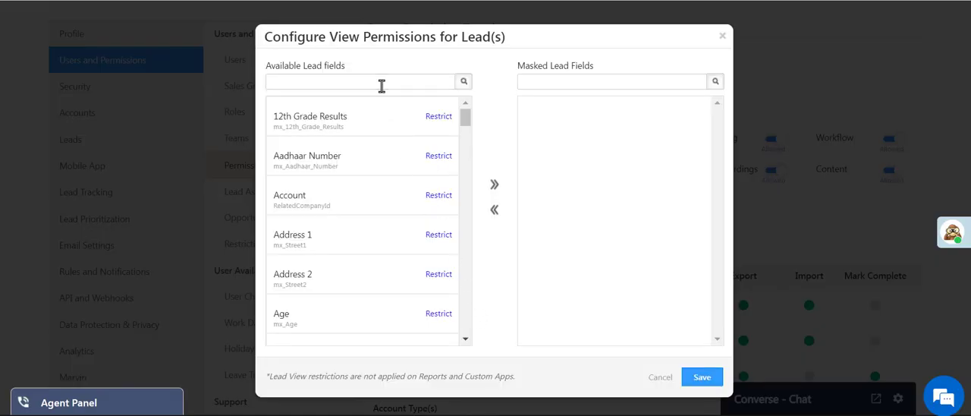
Find Passport Number by searching 'passp' and restrict it so the field is masked.
{"action": "type", "text": "passp"}
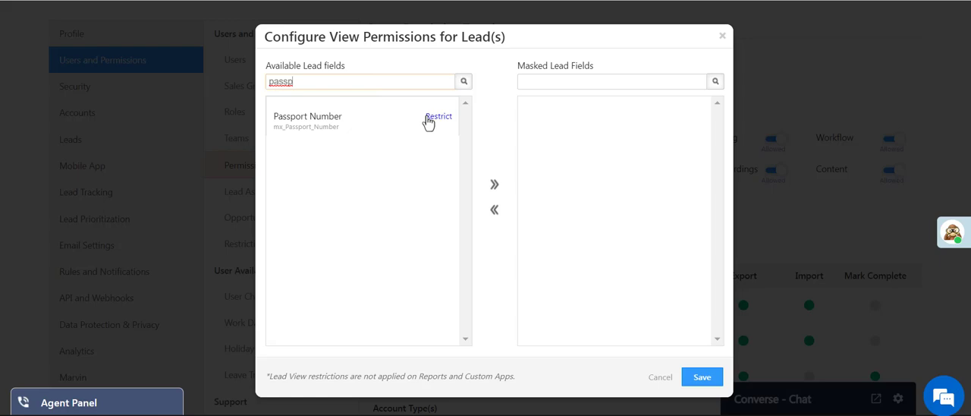
{"action": "left_click", "coordinate": [438, 115]}
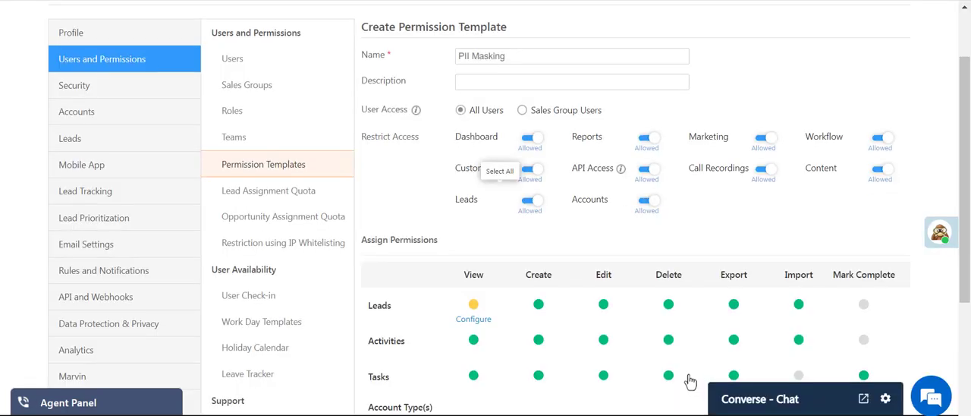
Save the PII Masking template so it appears in the template list.
{"action": "scroll", "scroll_direction": "down", "scroll_amount": 3}
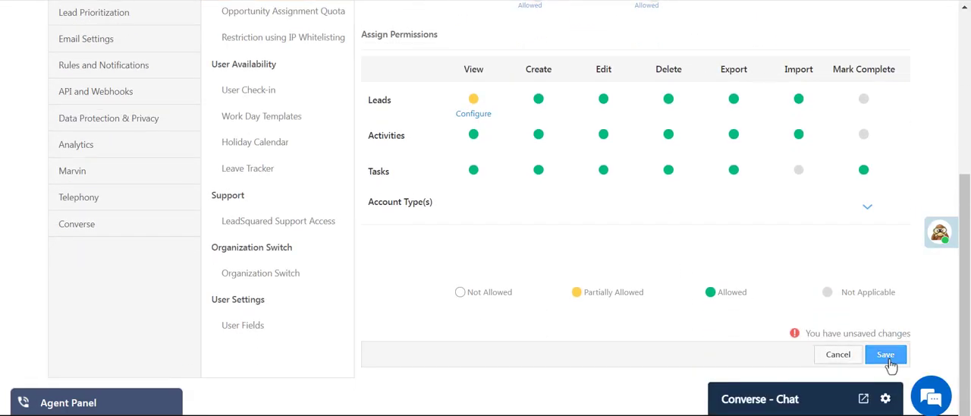
{"action": "left_click", "coordinate": [886, 355]}
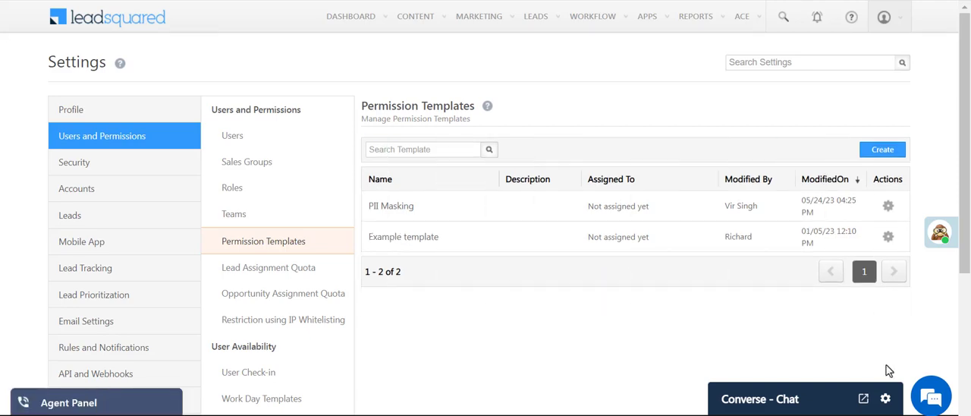
Apply the PII Masking template, reviewing User, Role and Group levels, and assign the Bangalore group.
{"action": "left_click", "coordinate": [889, 207]}
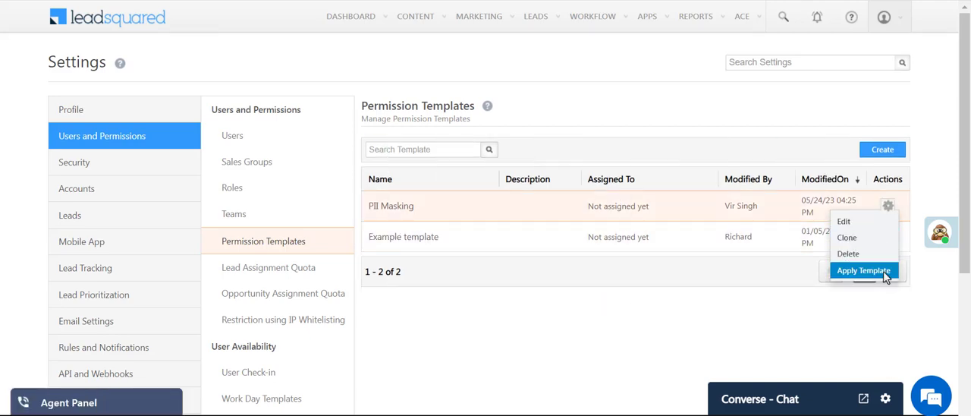
{"action": "left_click", "coordinate": [864, 270]}
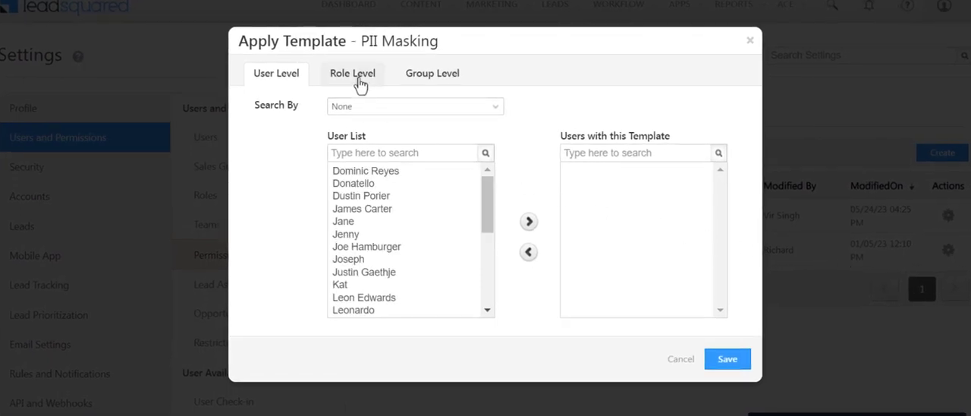
{"action": "left_click", "coordinate": [352, 73]}
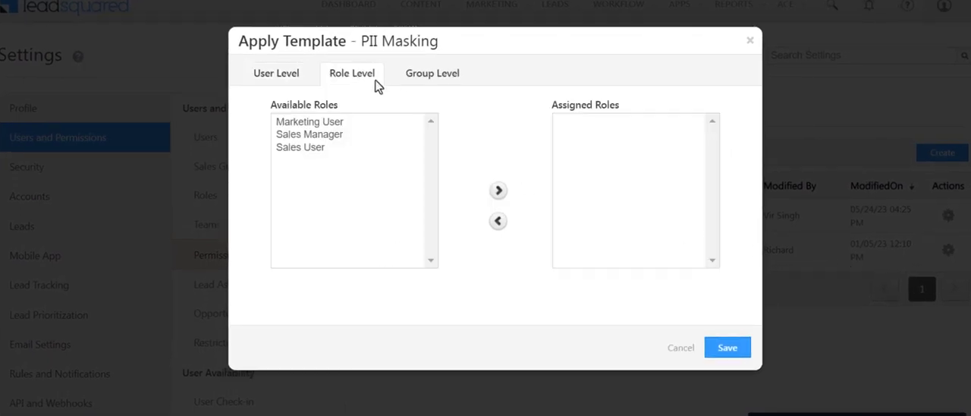
{"action": "left_click", "coordinate": [432, 73]}
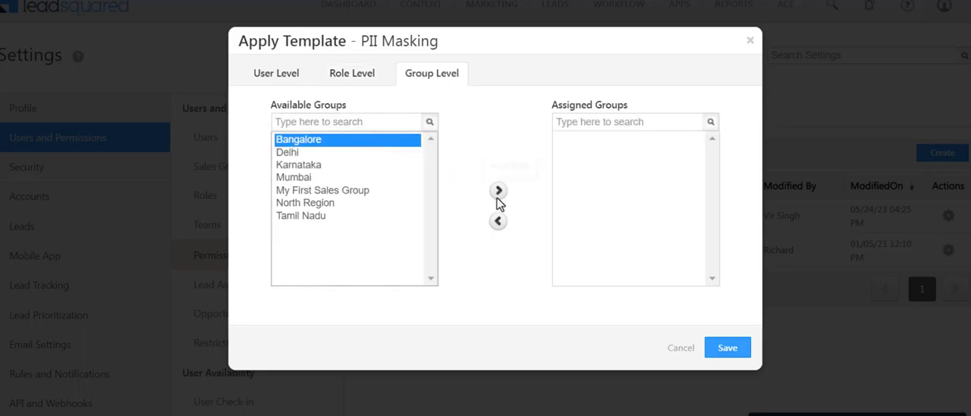
{"action": "left_click", "coordinate": [728, 346]}
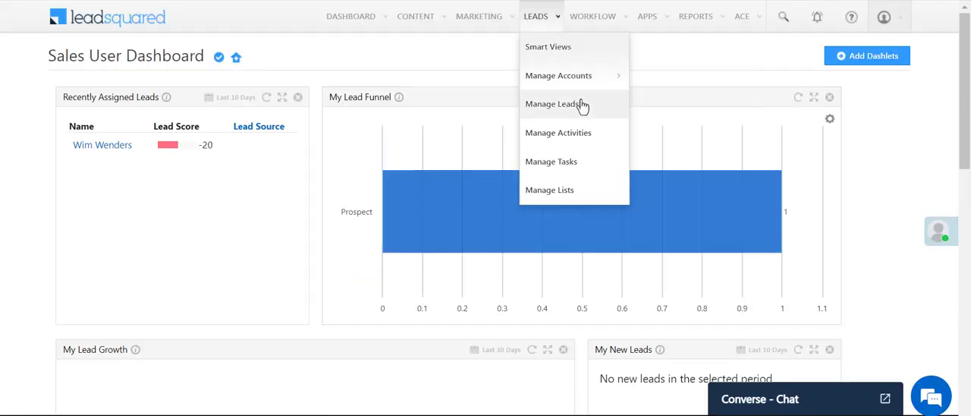
From Manage Leads, view Wim Wenders' details showing Passport Number and SSN as xxxxx.
{"action": "left_click", "coordinate": [553, 104]}
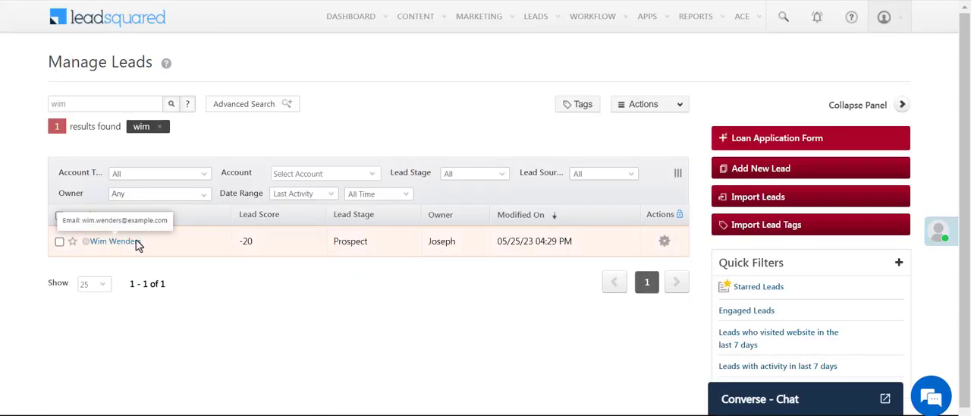
{"action": "left_click", "coordinate": [111, 241]}
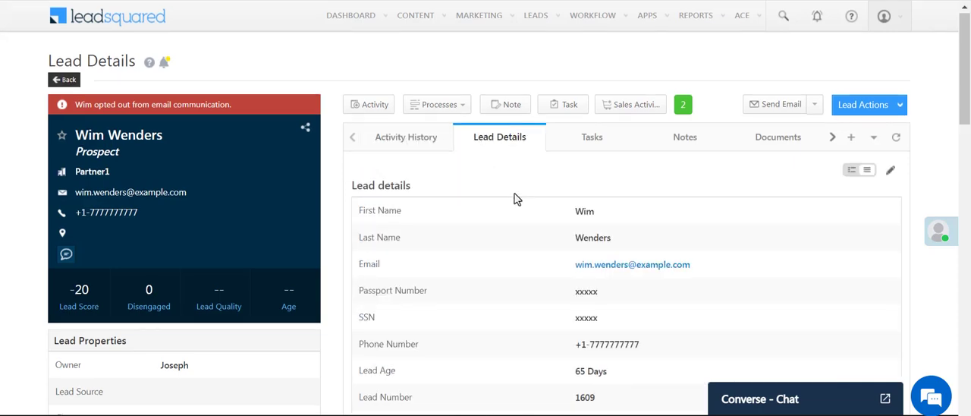